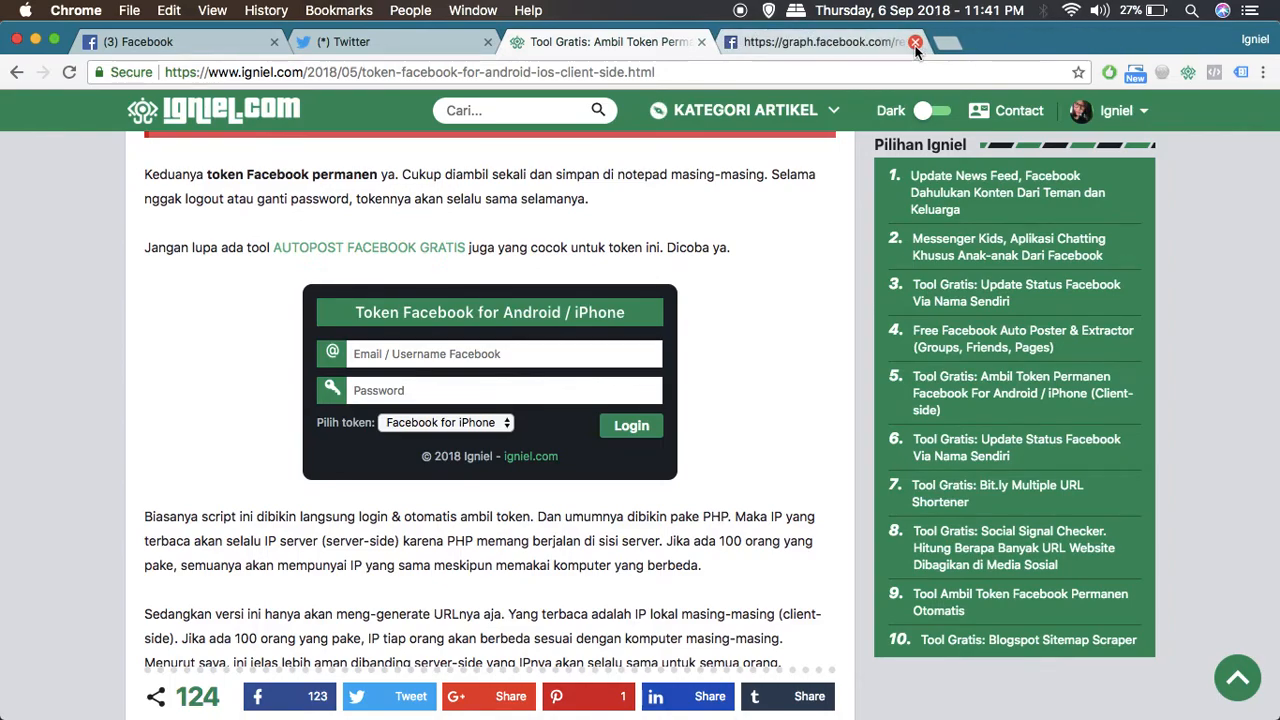
- Close the leftover graph.facebook.com result tab, leaving only the token tool article
{"action": "left_click", "coordinate": [914, 42]}
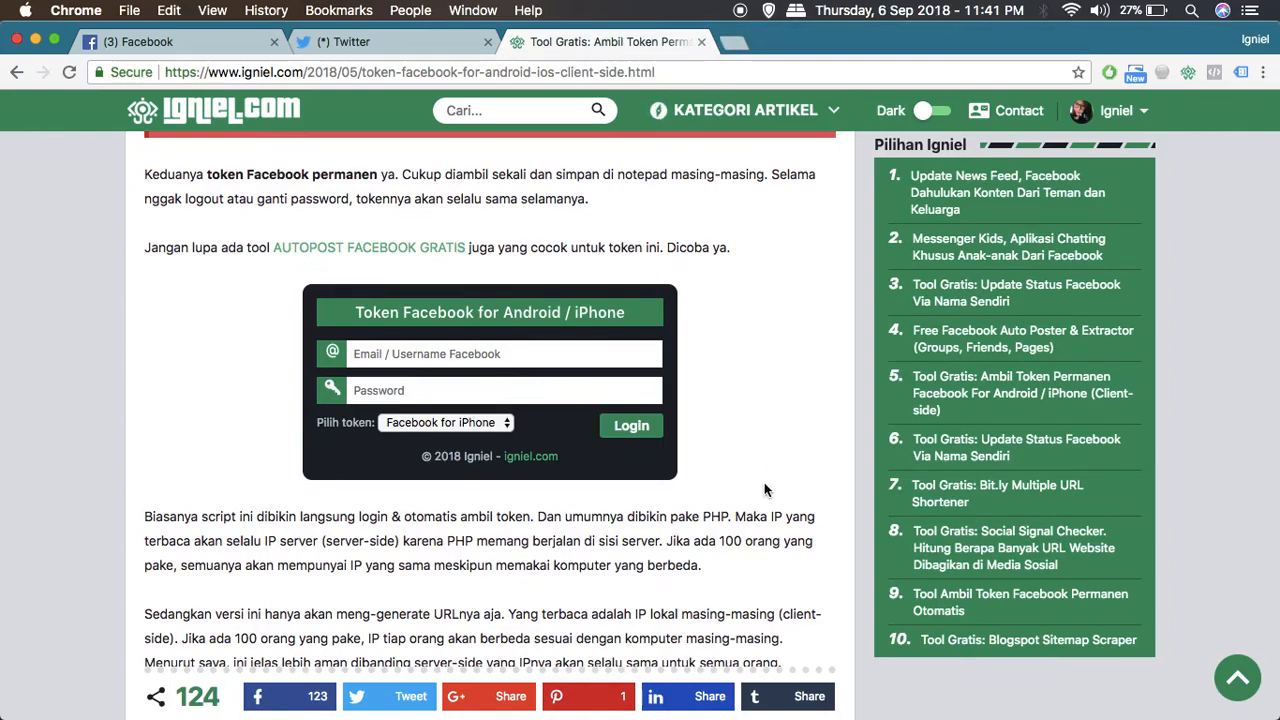
{"action": "mouse_move", "coordinate": [680, 340]}
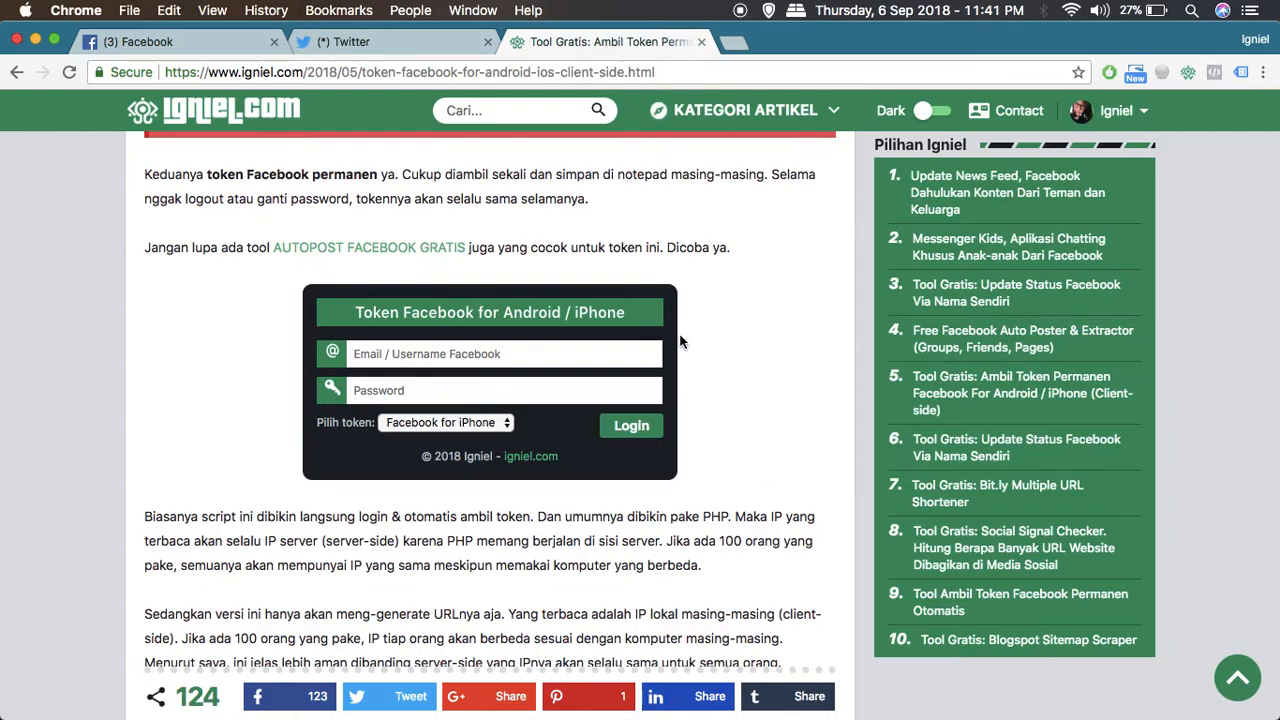
{"action": "mouse_move", "coordinate": [678, 462]}
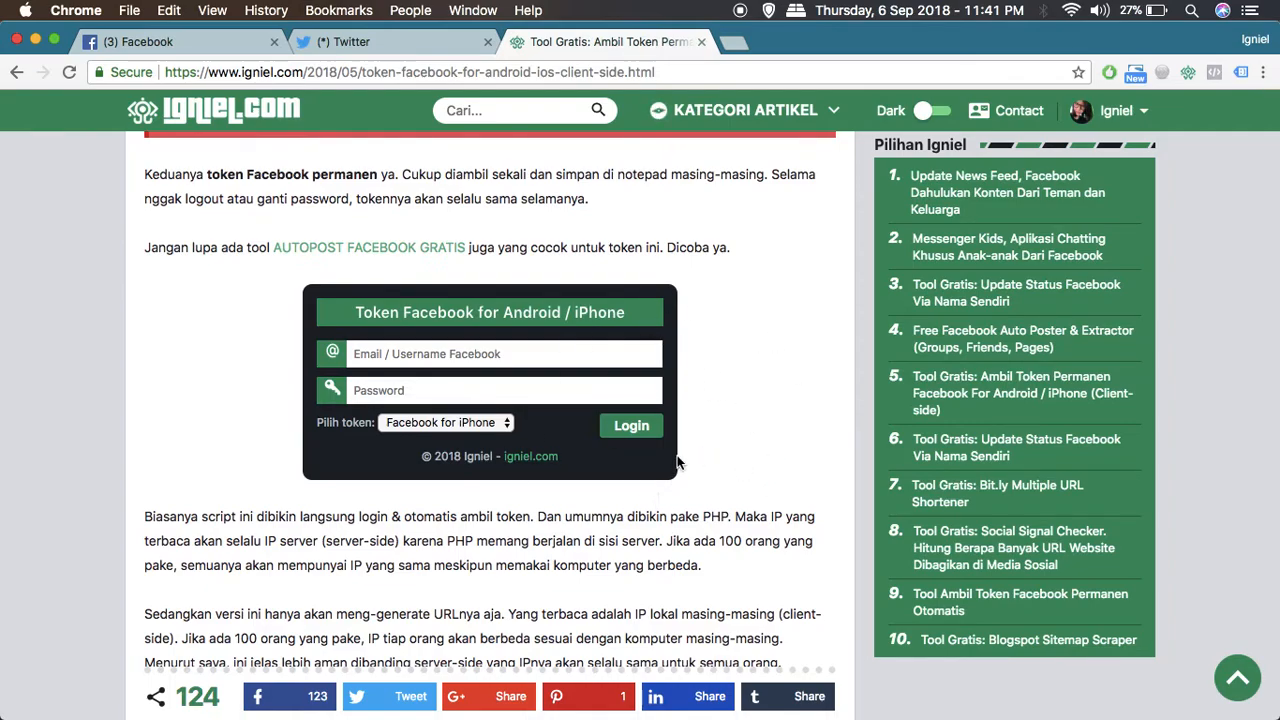
{"action": "mouse_move", "coordinate": [696, 458]}
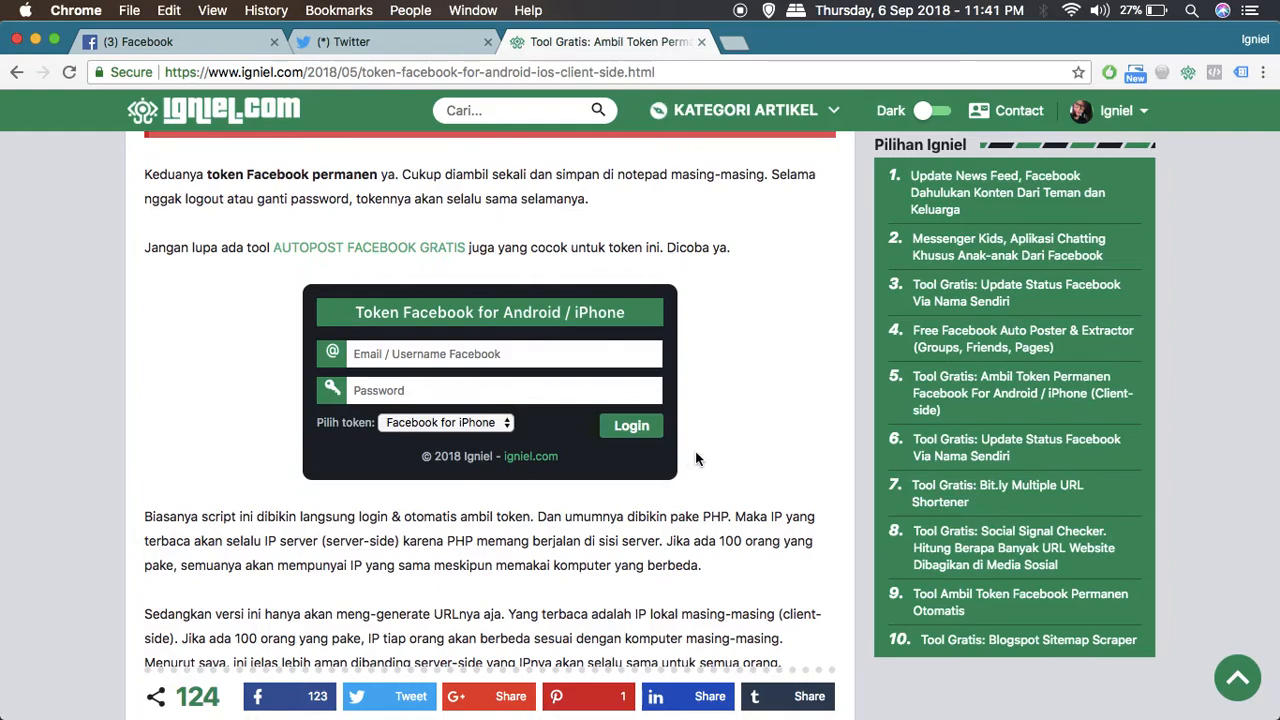
{"action": "mouse_move", "coordinate": [700, 456]}
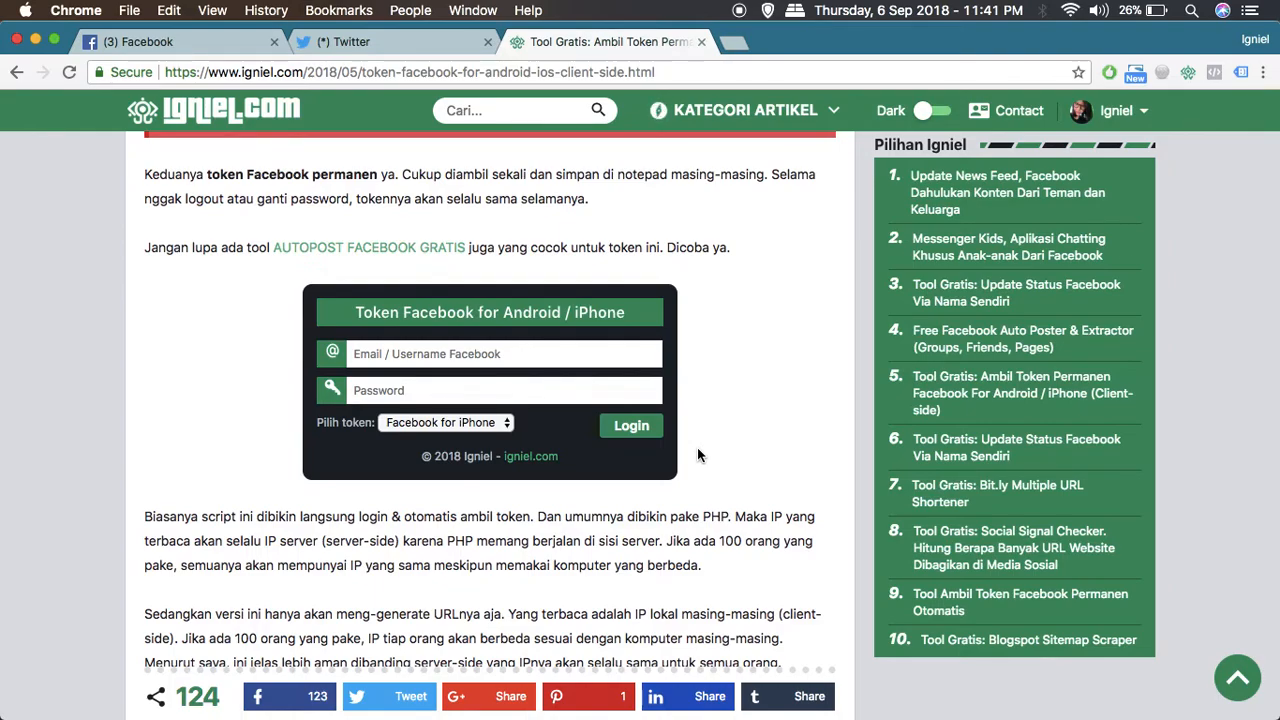
{"action": "left_click", "coordinate": [500, 352]}
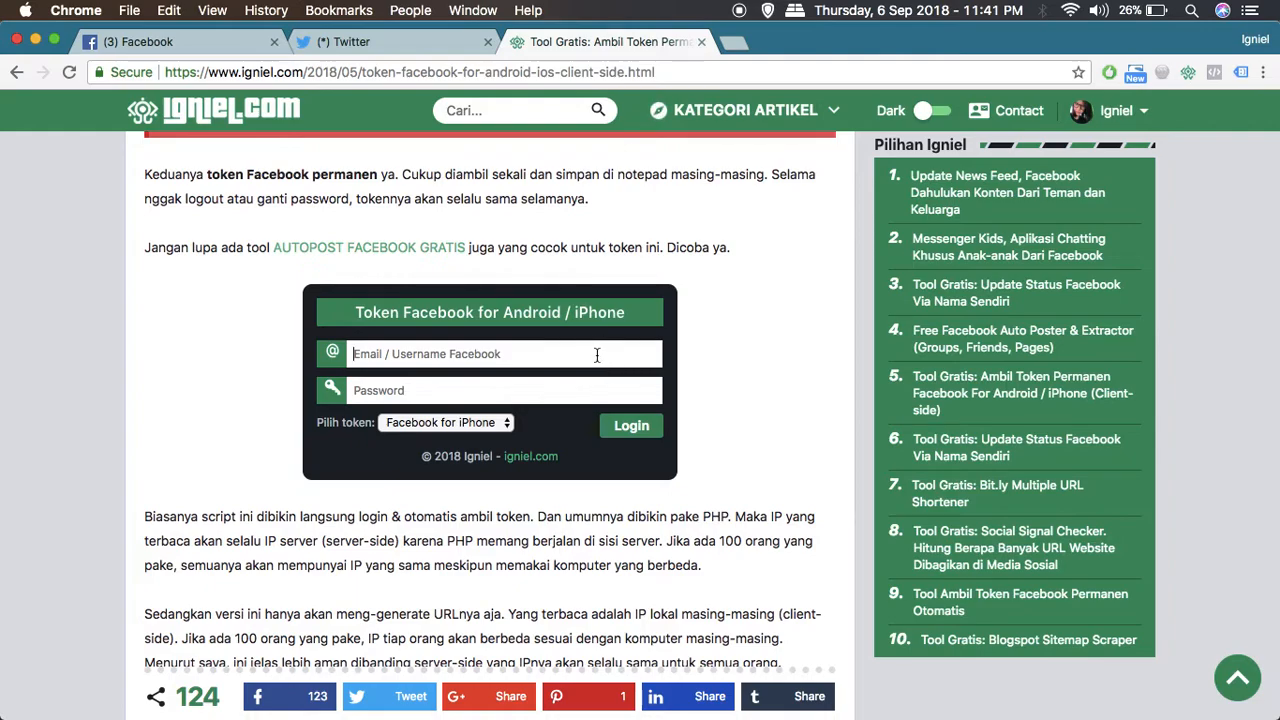
{"action": "left_click", "coordinate": [490, 354]}
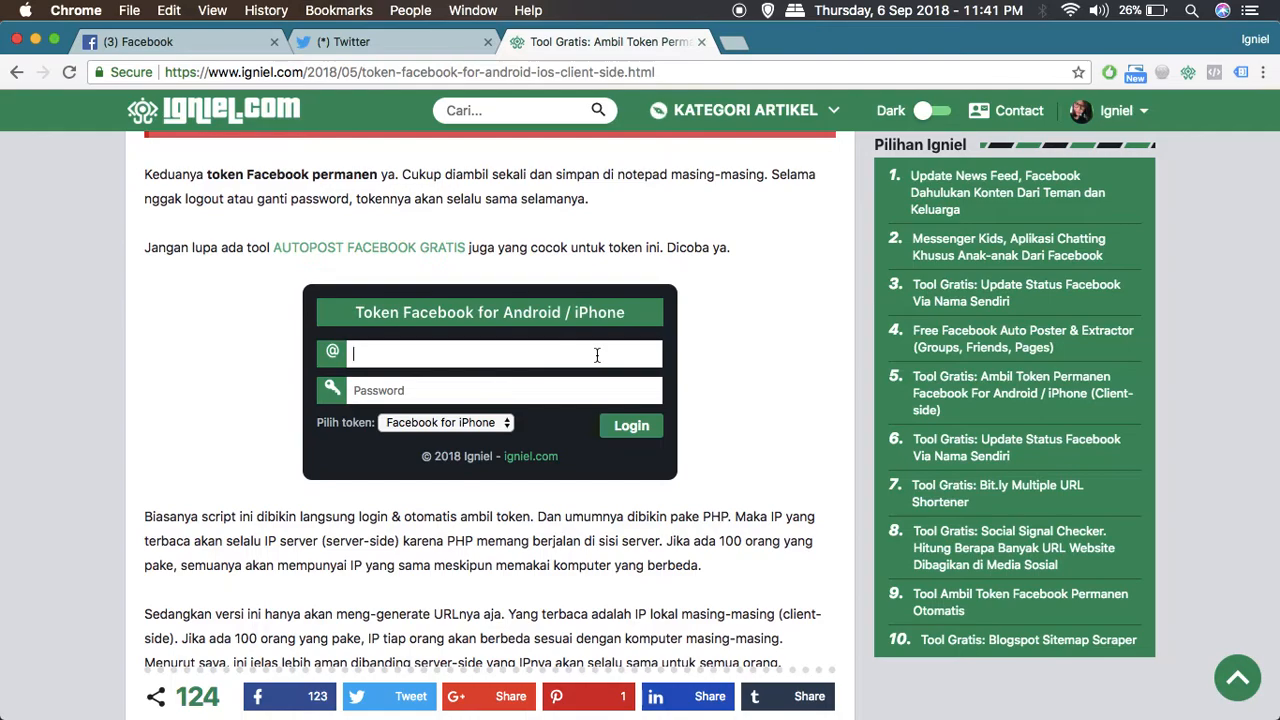
{"action": "type", "text": "adm"}
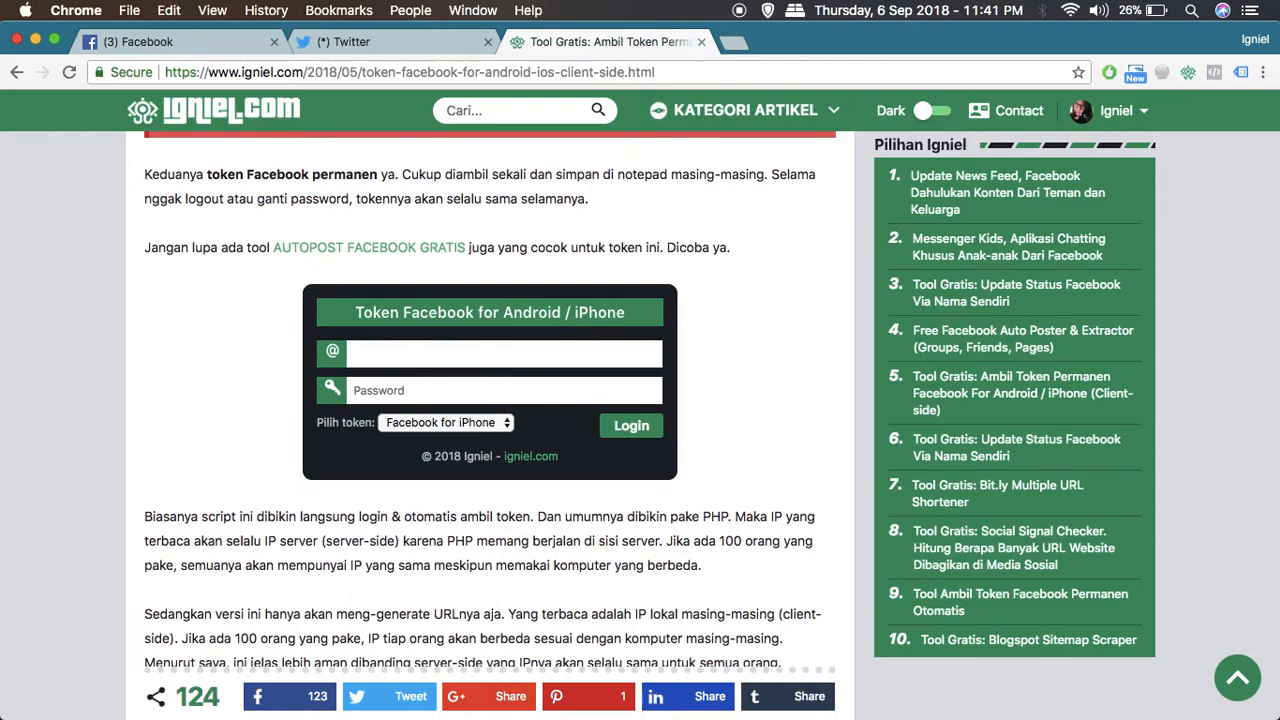
{"action": "type", "text": "igniel"}
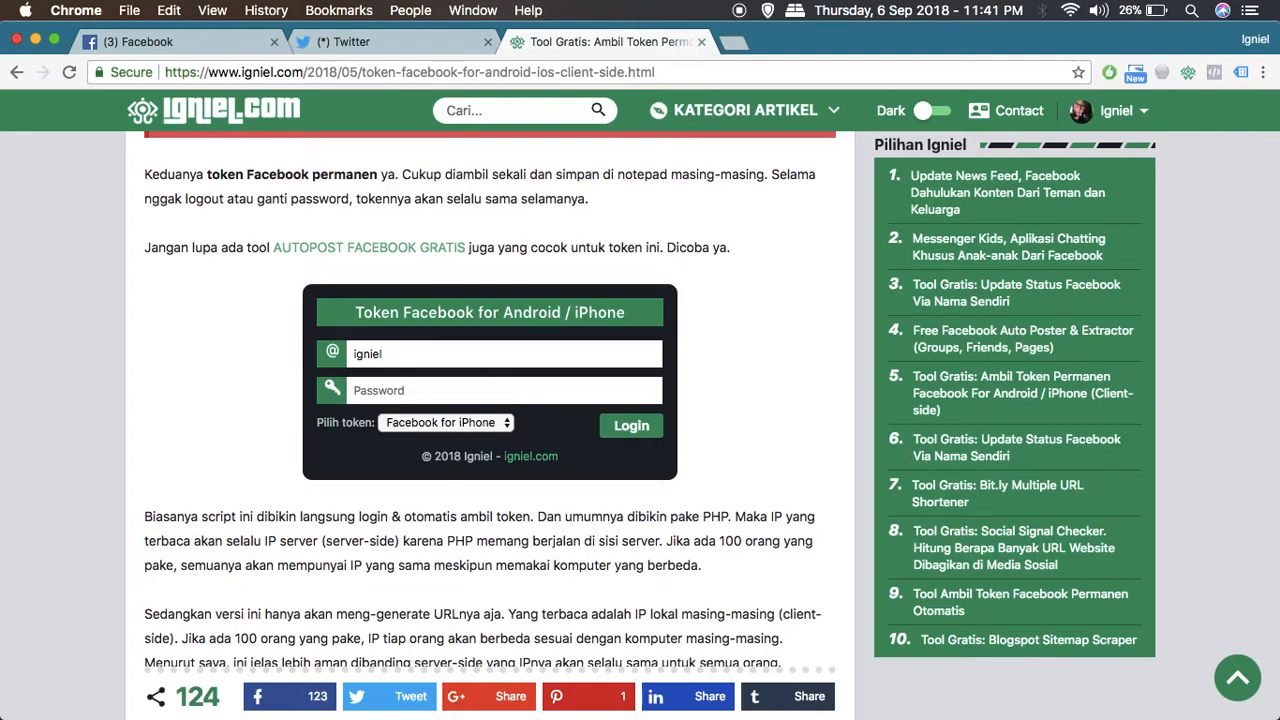
{"action": "type", "text": "com"}
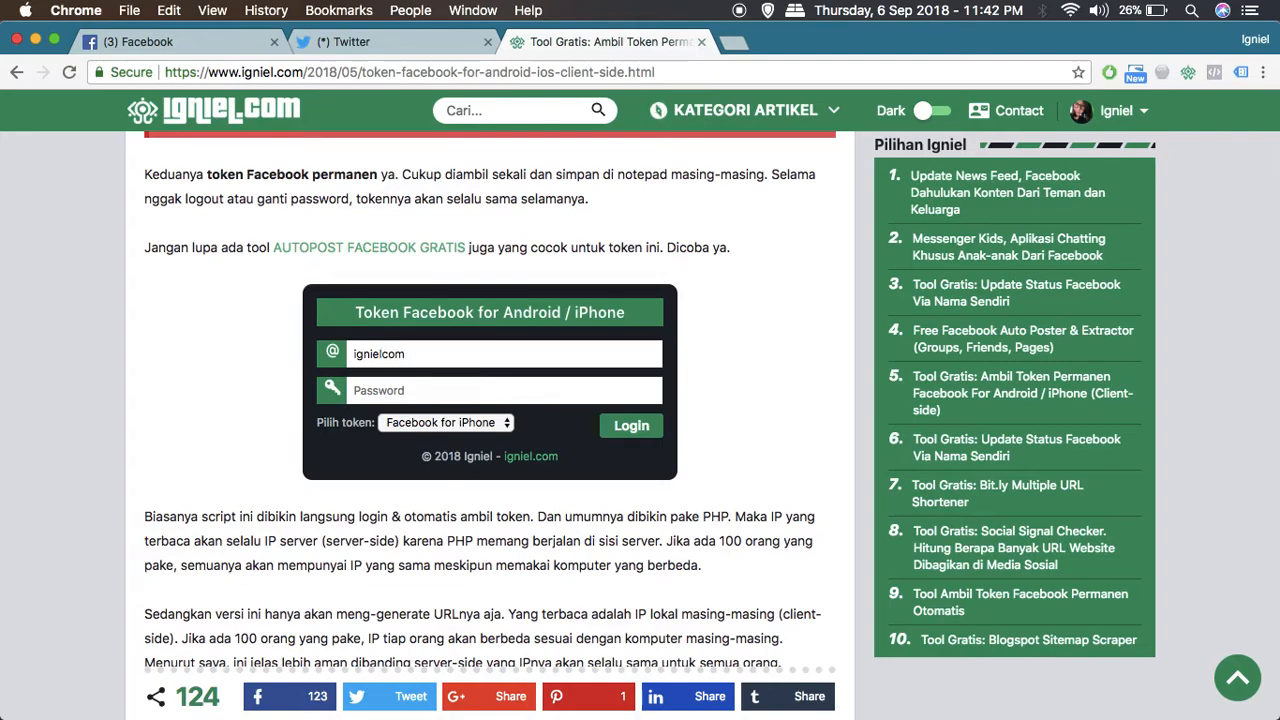
{"action": "left_click", "coordinate": [500, 352]}
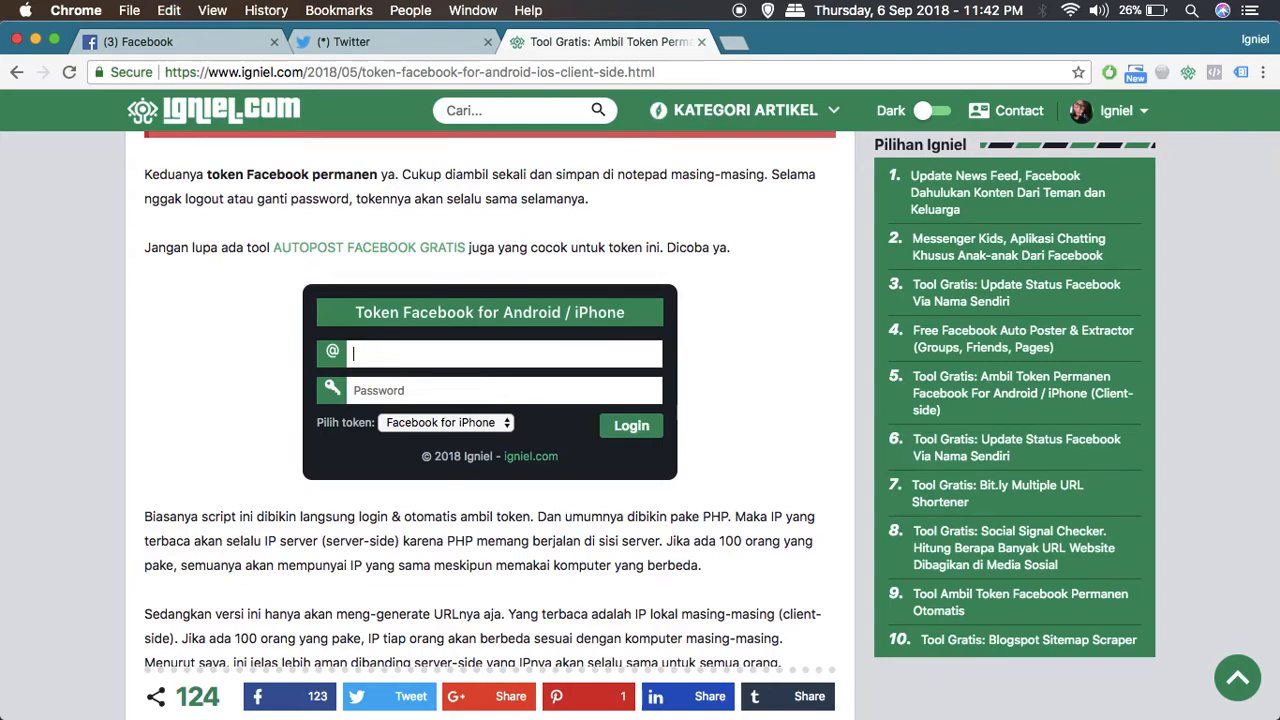
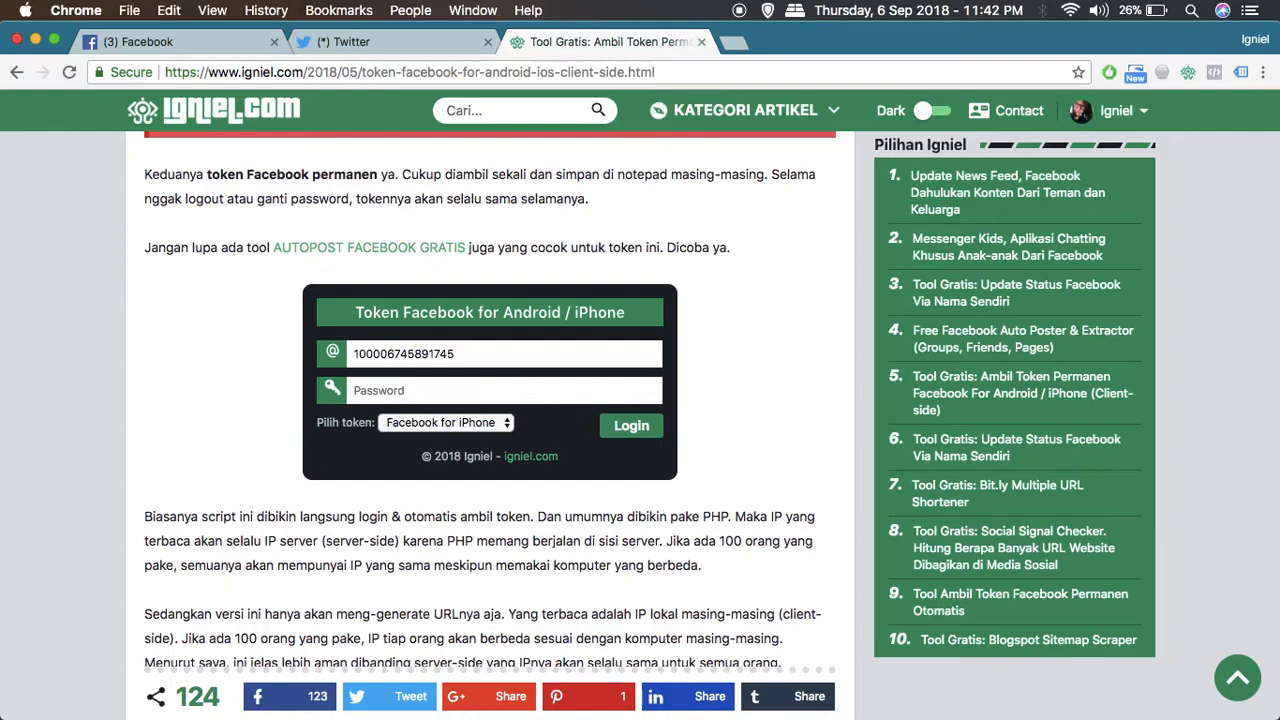
- Fill in the password, choose the Facebook for Android token type, and submit the login
{"action": "left_click", "coordinate": [500, 390]}
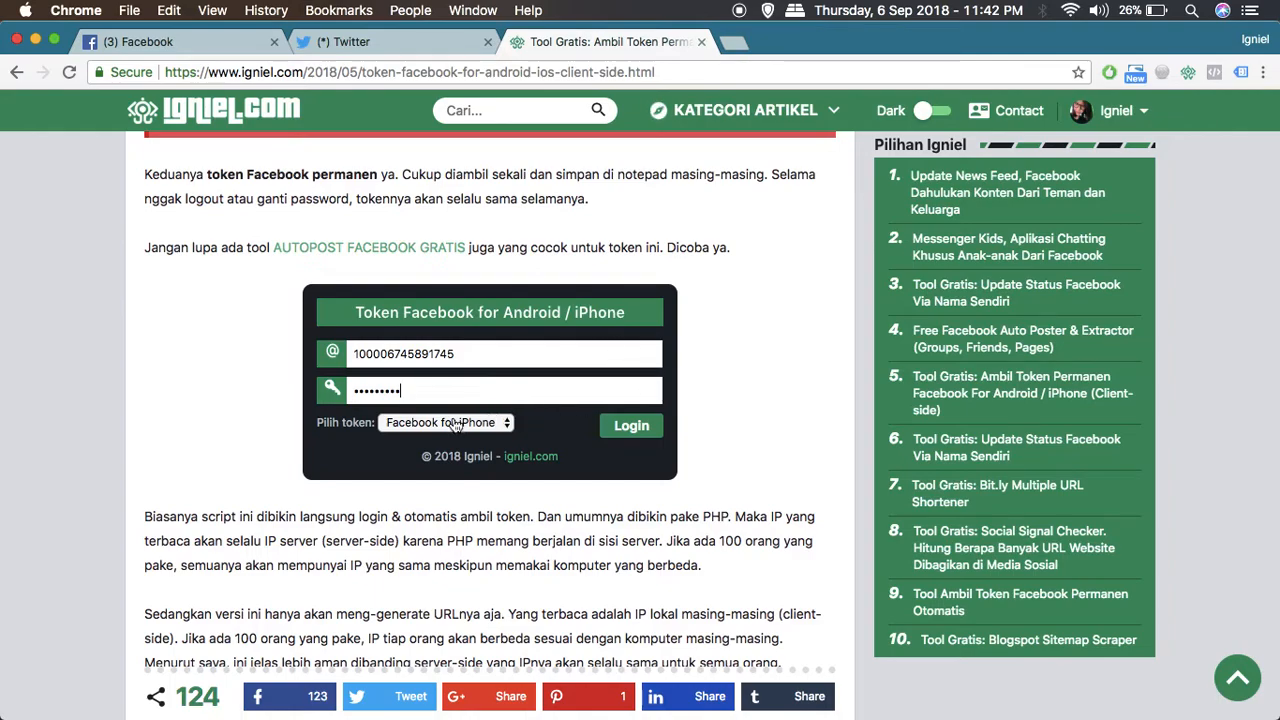
{"action": "left_click", "coordinate": [446, 422]}
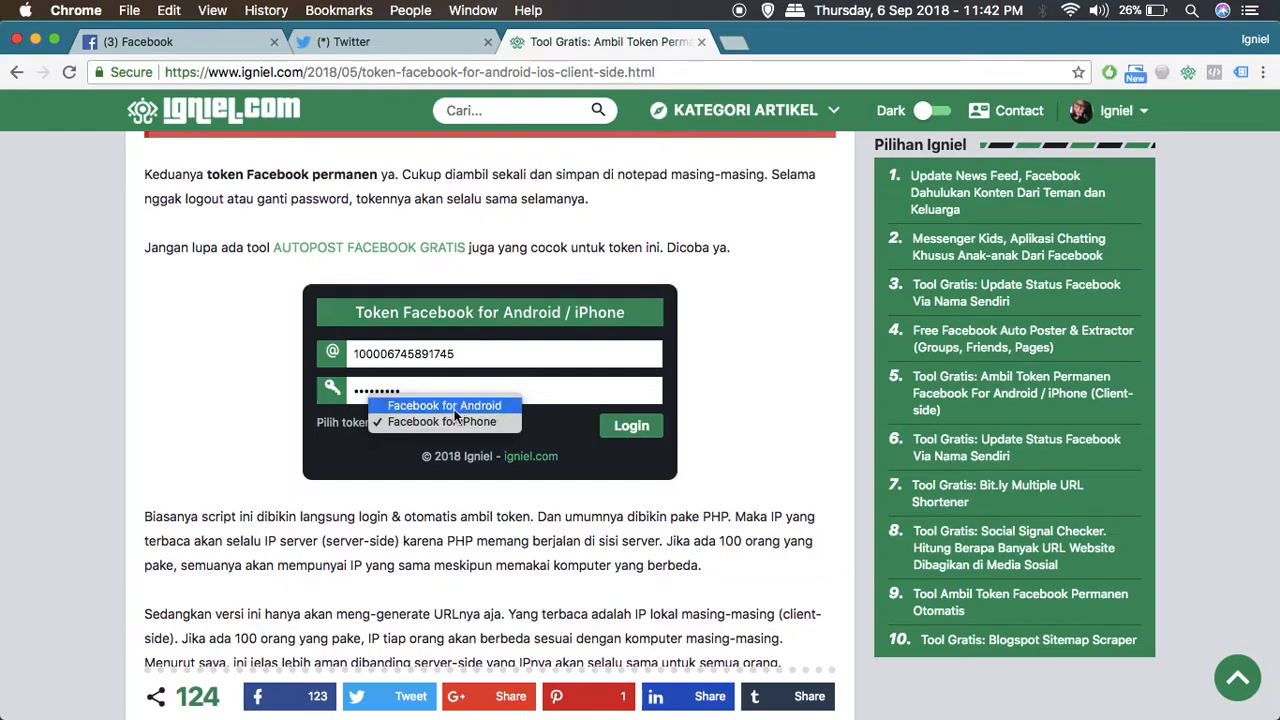
{"action": "left_click", "coordinate": [444, 404]}
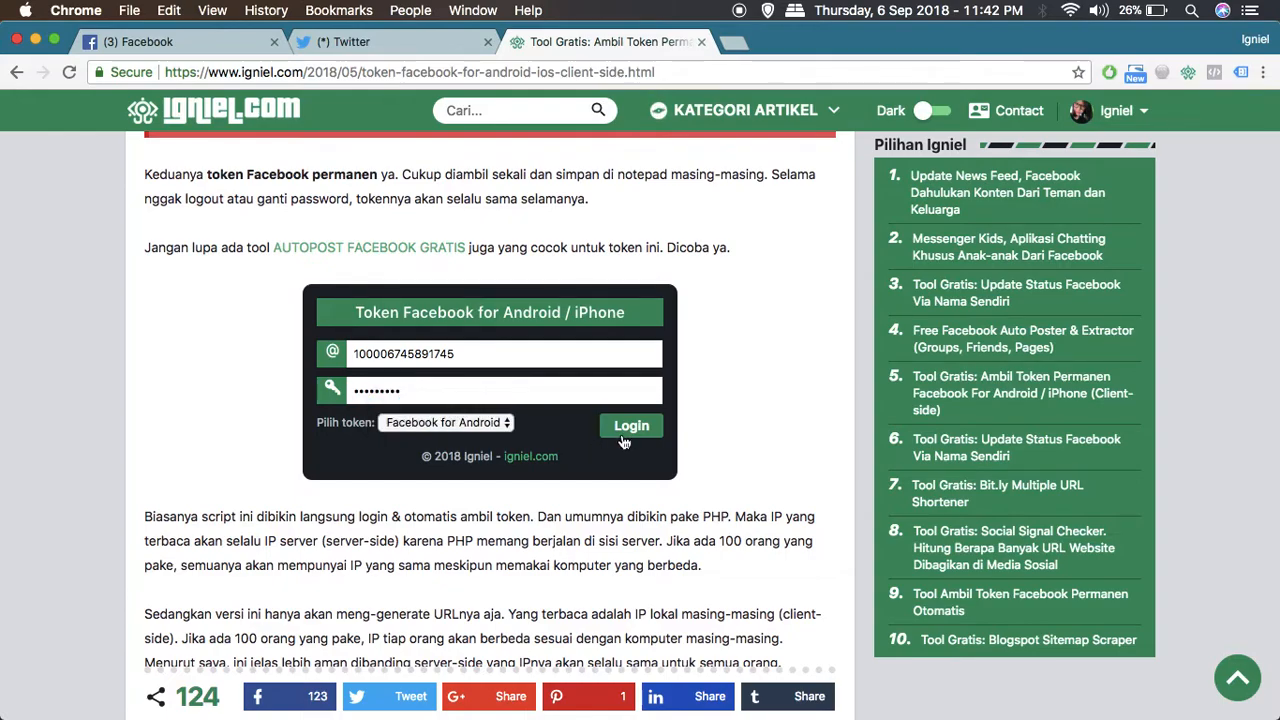
{"action": "left_click", "coordinate": [632, 424]}
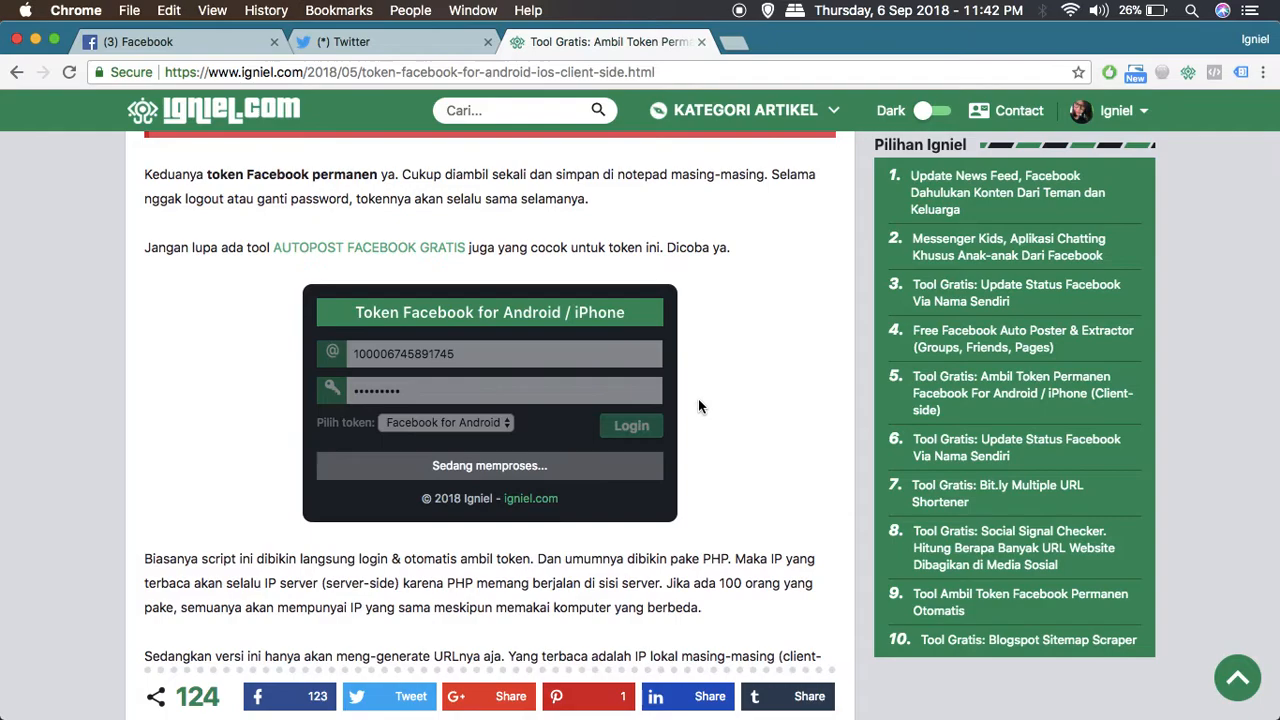
- Select the generated graph.facebook.com link to open its access_token result in a new tab
{"action": "left_click", "coordinate": [632, 424]}
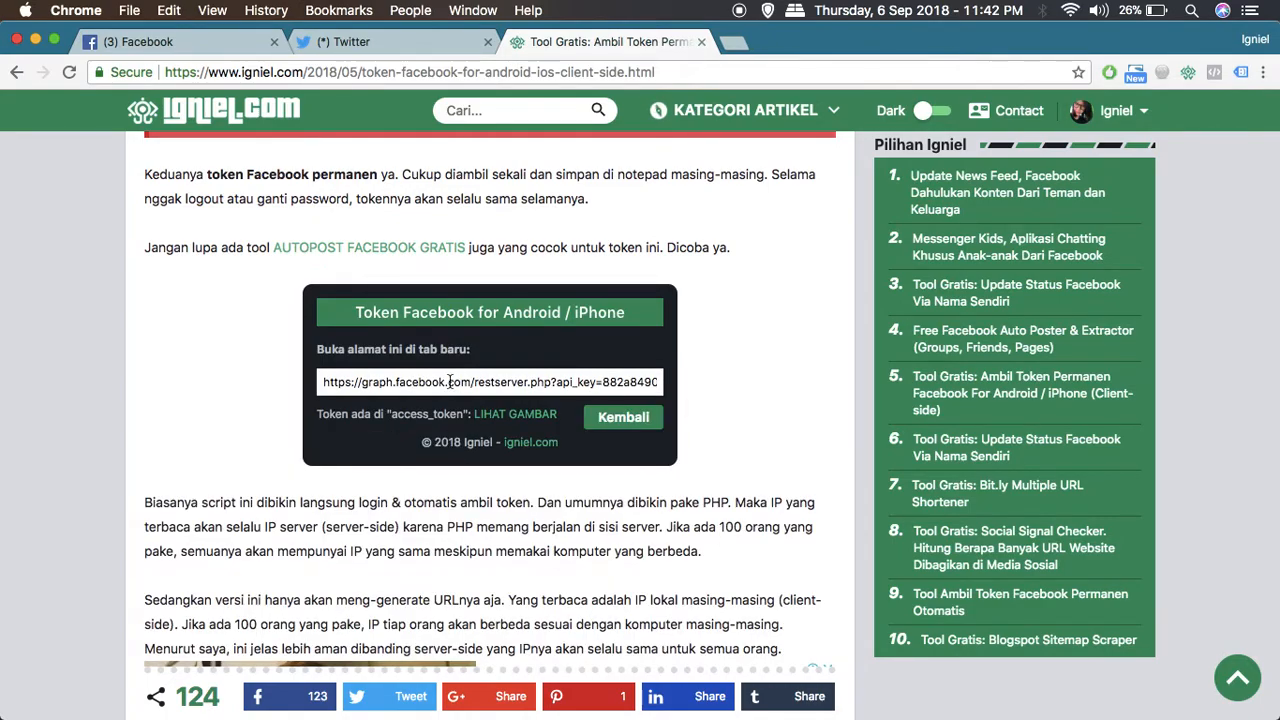
{"action": "triple_click", "coordinate": [488, 382]}
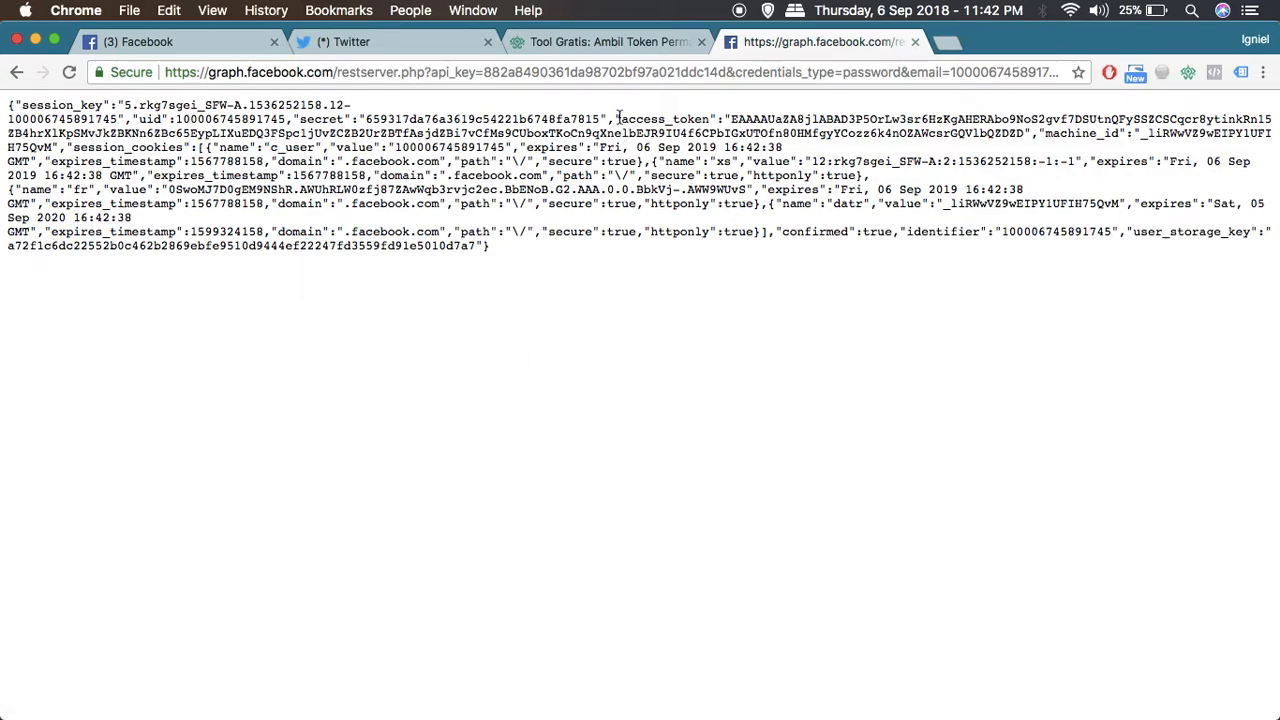
- Select the access_token value in the response, then return to the token tool tab
{"action": "double_click", "coordinate": [664, 120]}
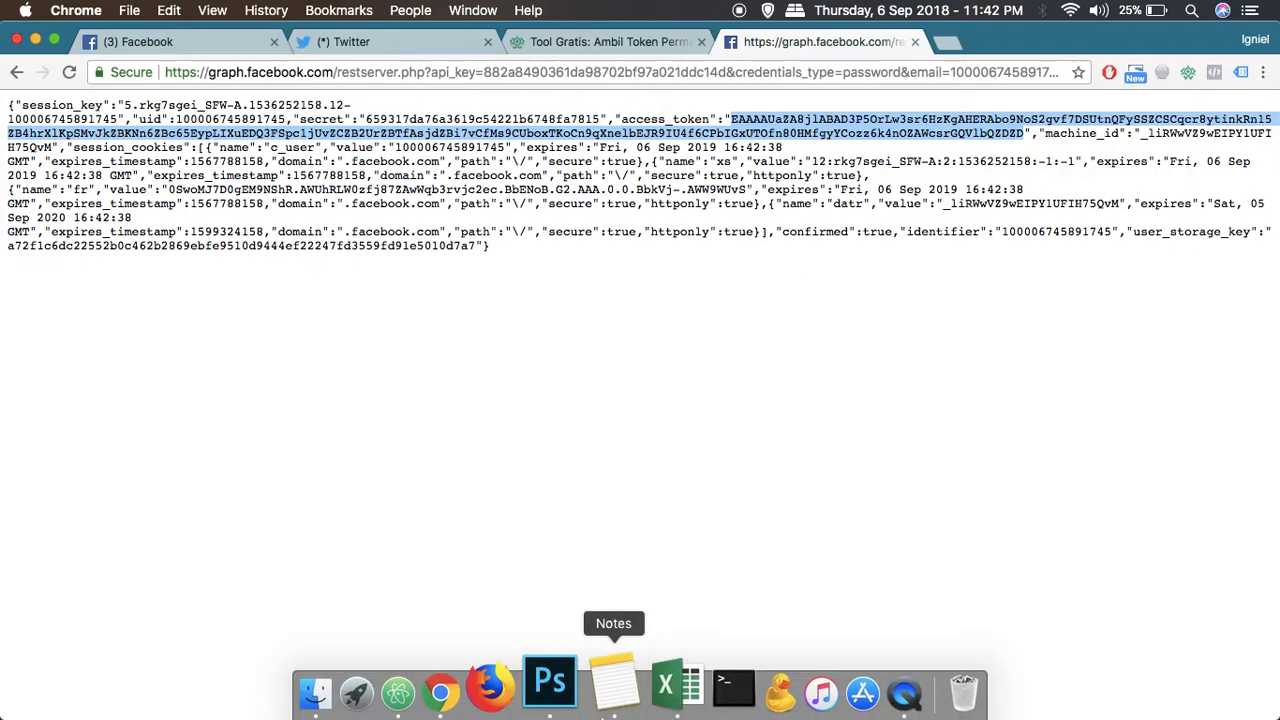
{"action": "left_click", "coordinate": [612, 690]}
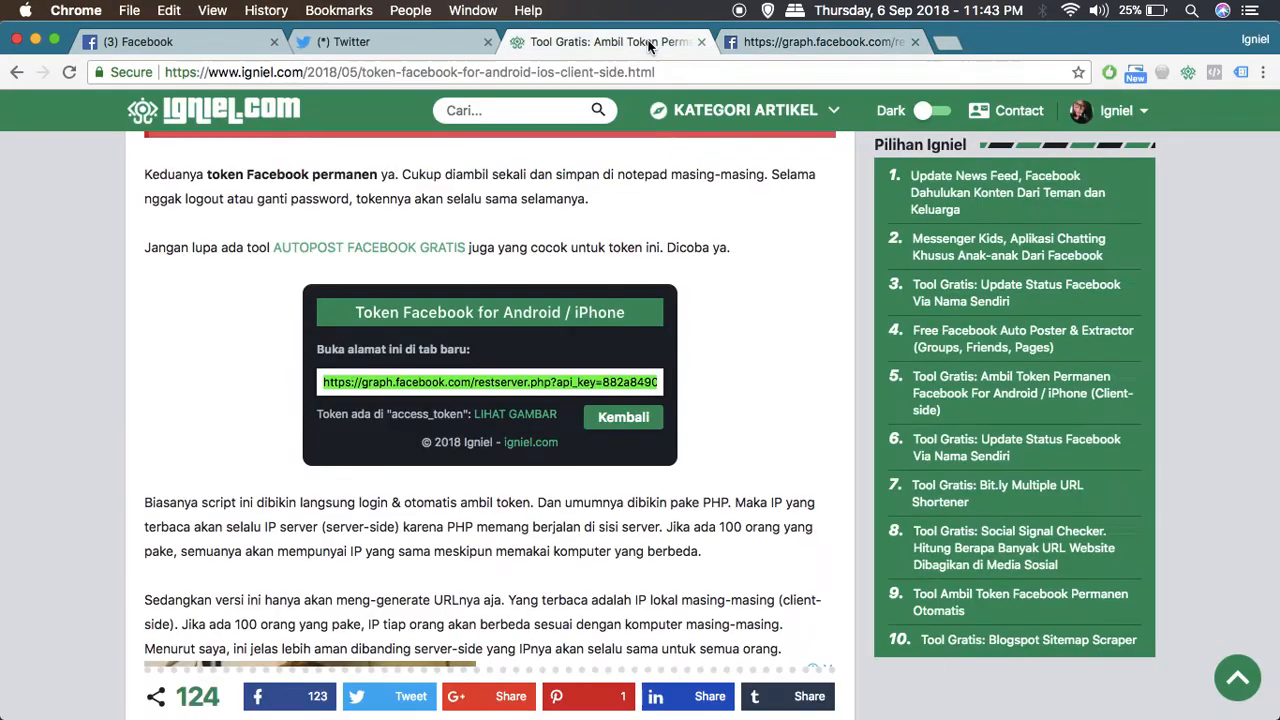
{"action": "left_click", "coordinate": [624, 416]}
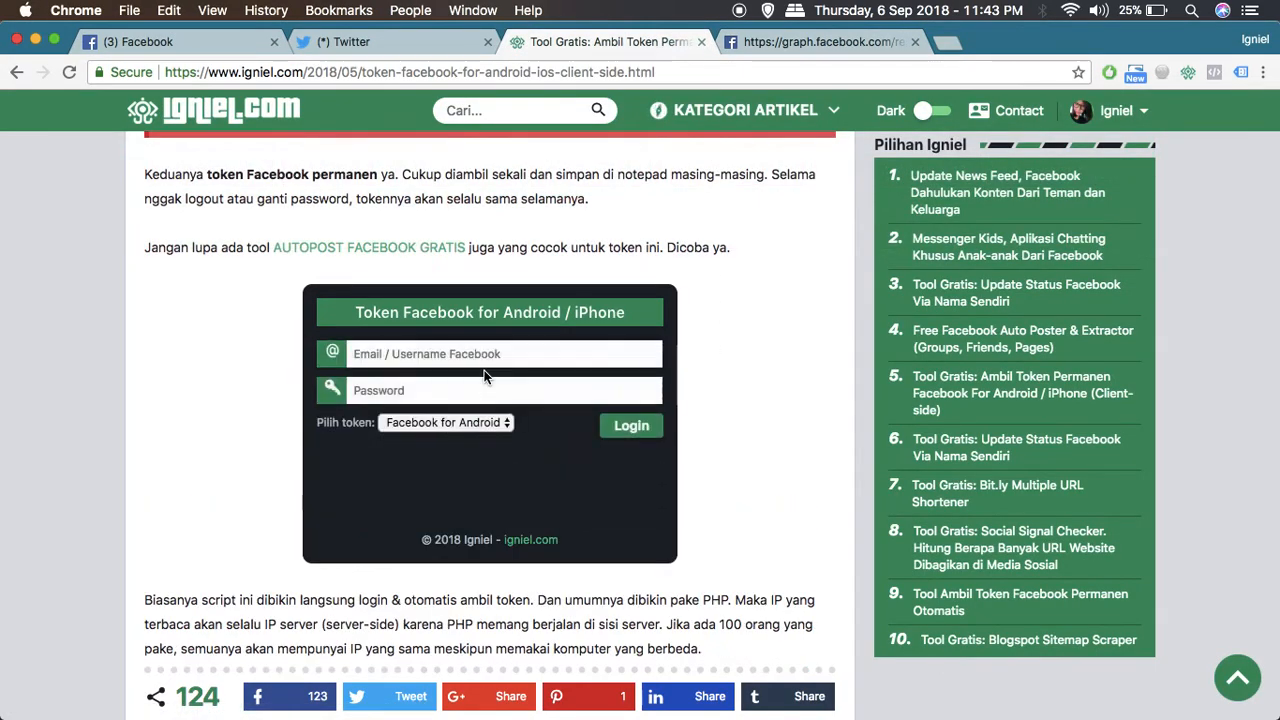
{"action": "left_click", "coordinate": [484, 352]}
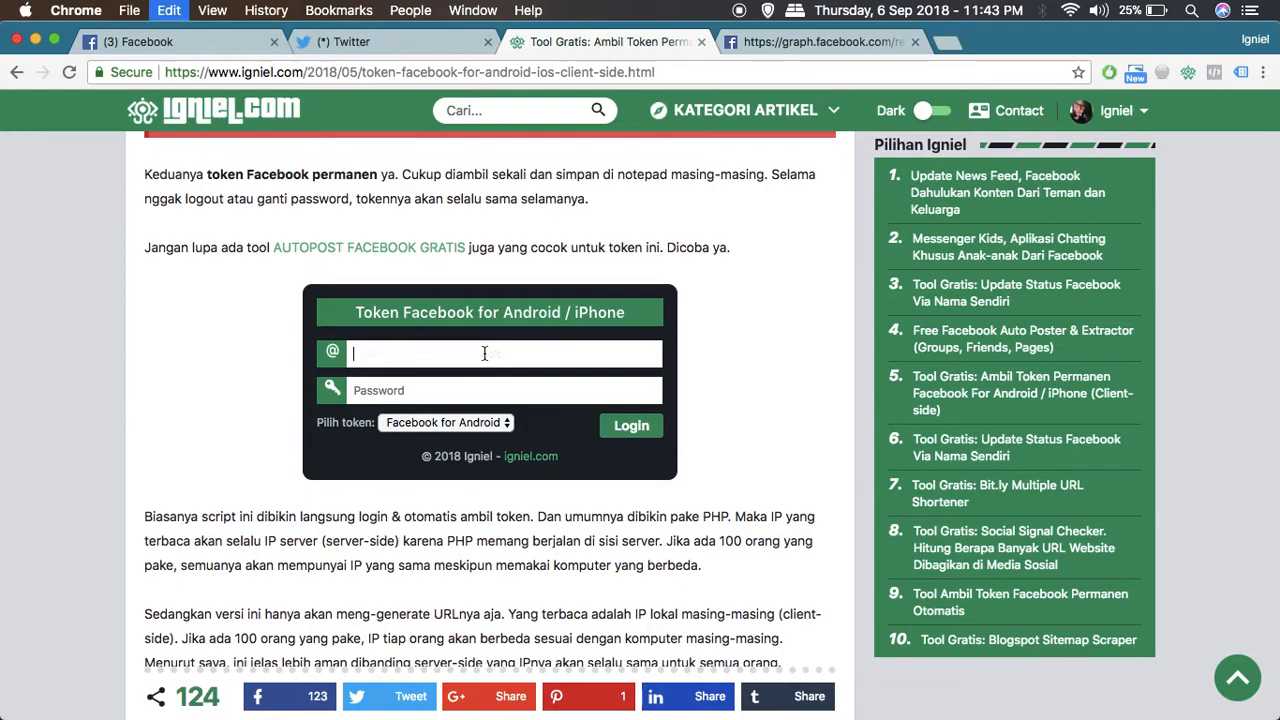
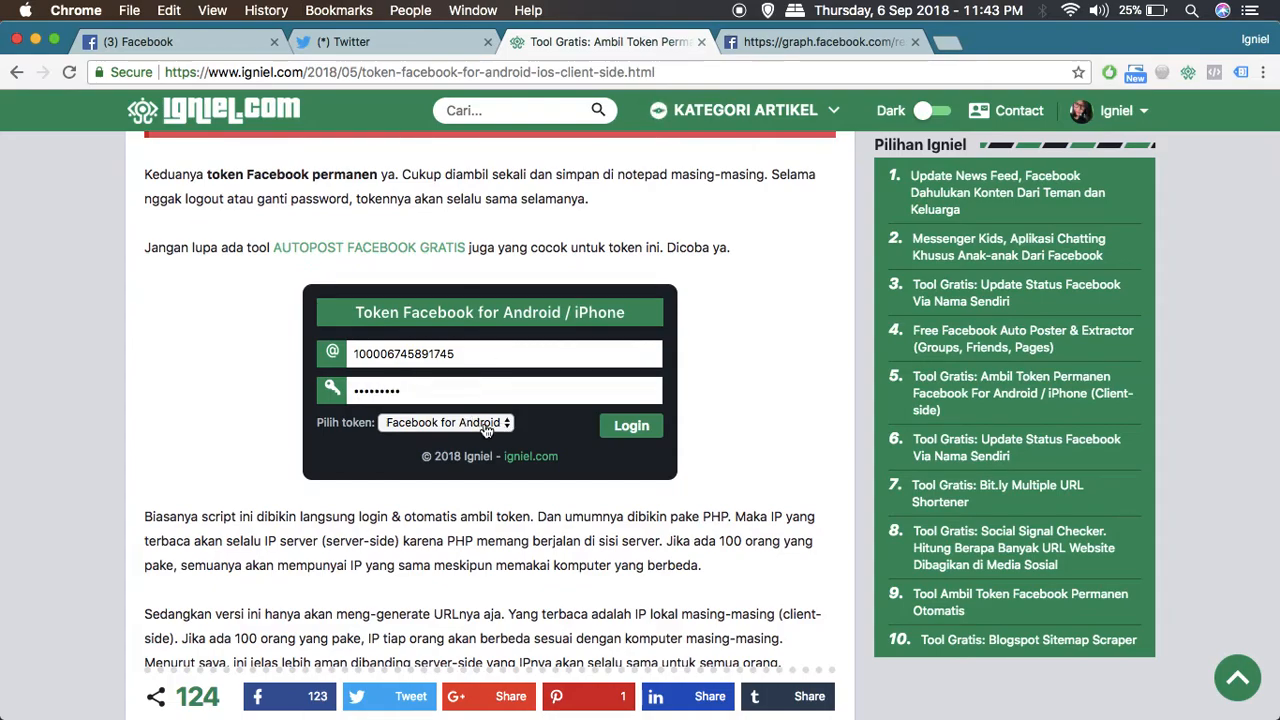
{"action": "left_click", "coordinate": [444, 422]}
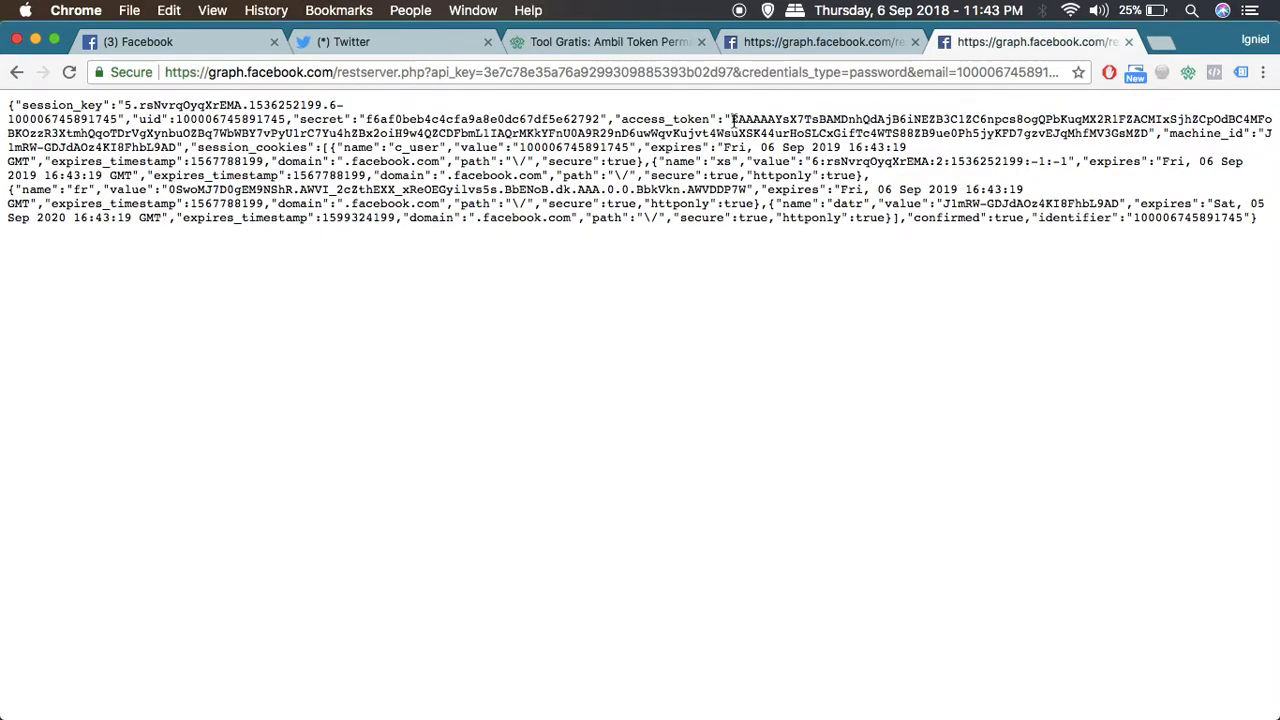
- Select the second access_token value, then switch back to the token tool tab
{"action": "left_click_drag", "start_coordinate": [732, 118], "coordinate": [770, 148]}
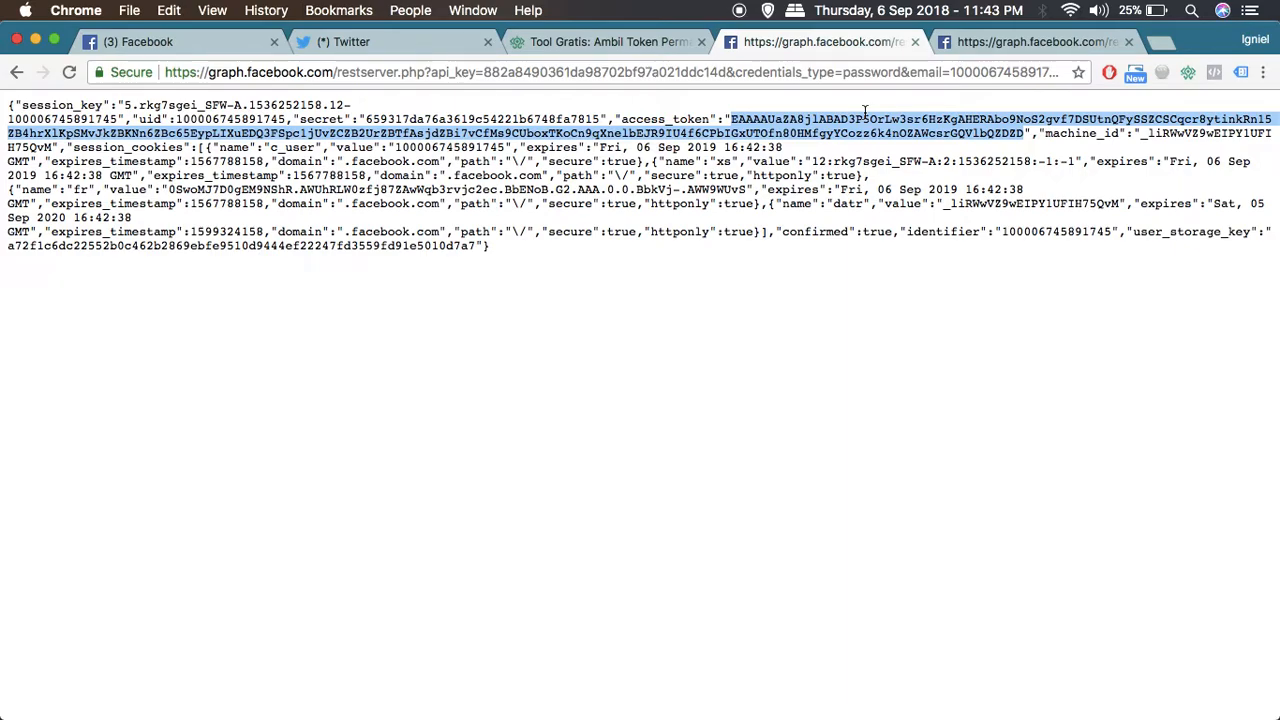
{"action": "left_click", "coordinate": [604, 40]}
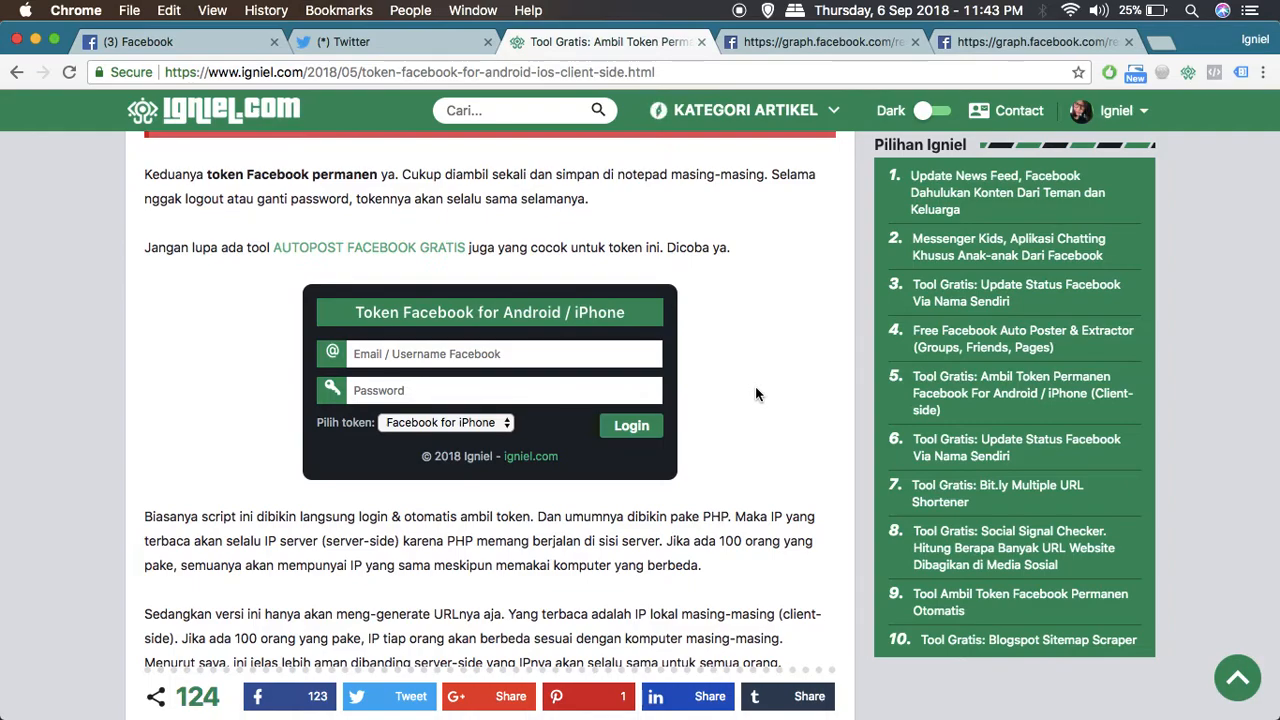
{"action": "mouse_move", "coordinate": [680, 360]}
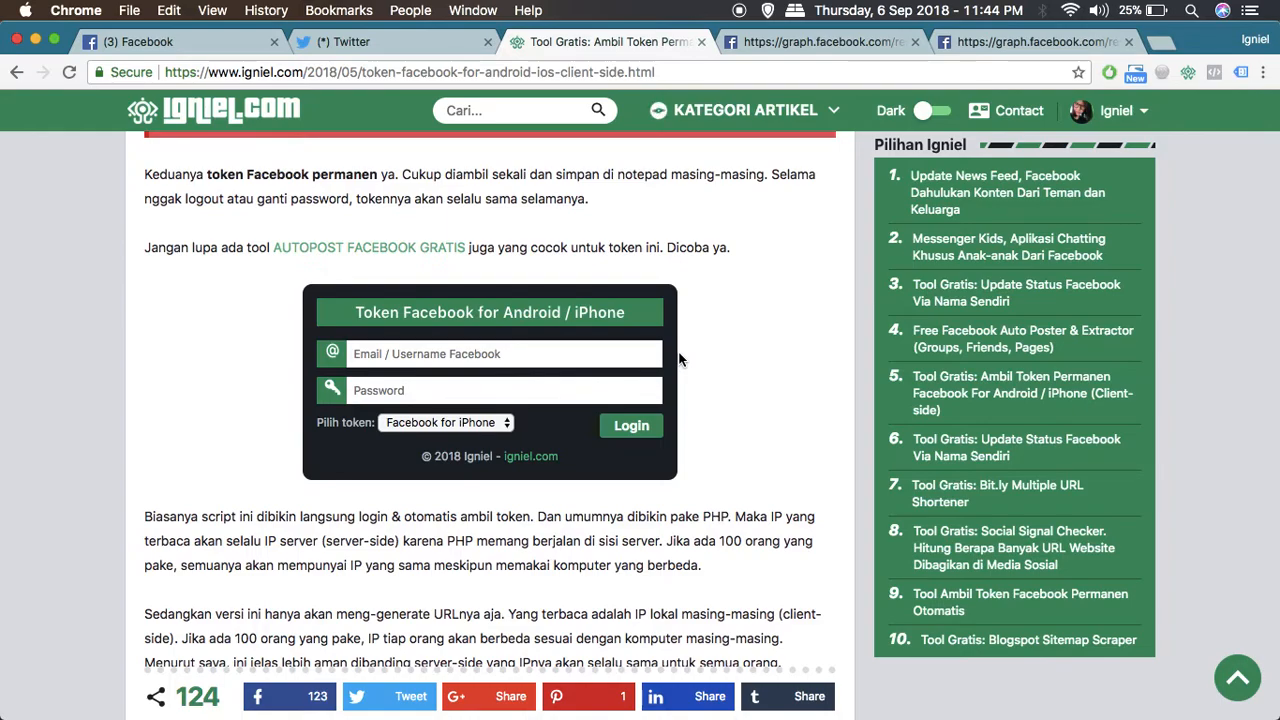
{"action": "mouse_move", "coordinate": [764, 286]}
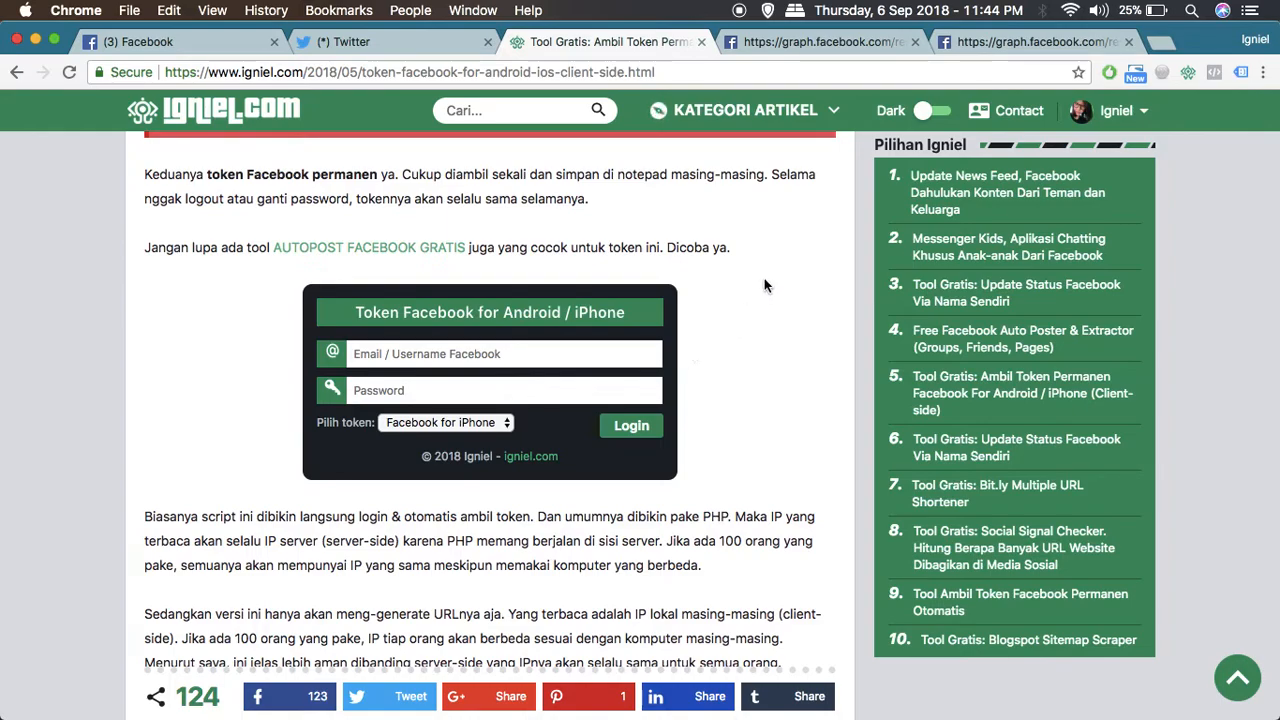
{"action": "mouse_move", "coordinate": [776, 282]}
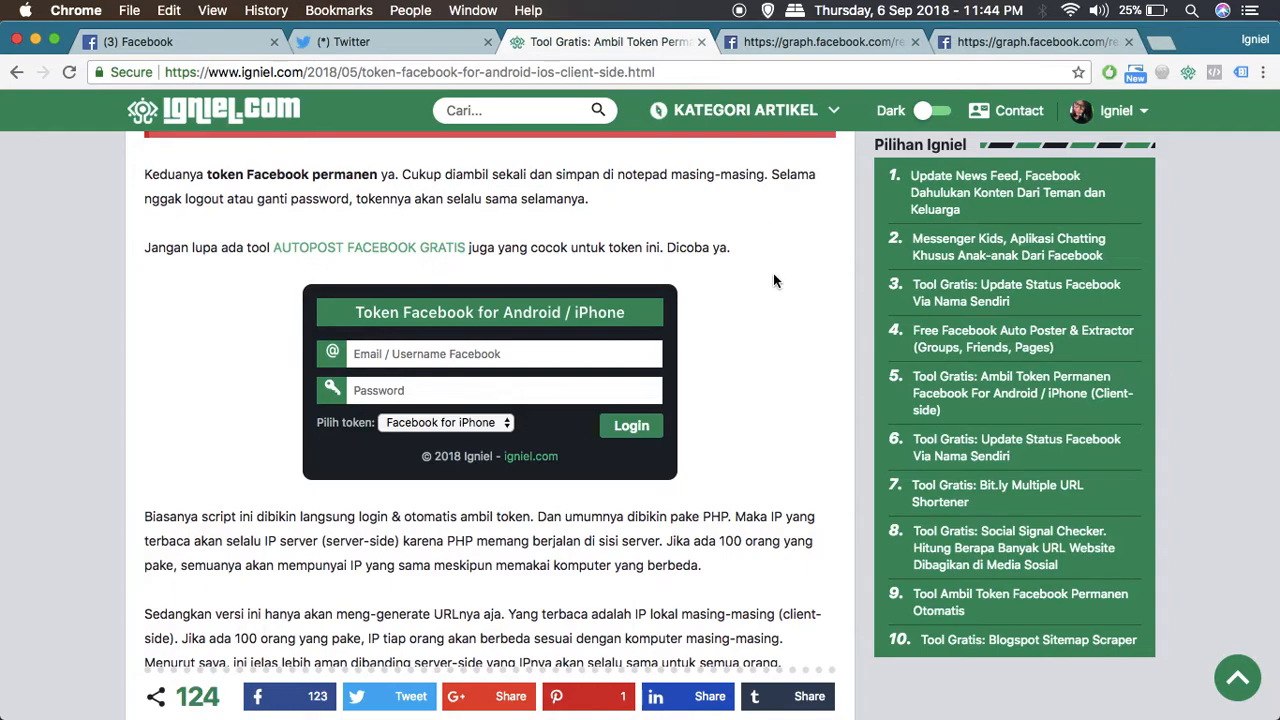